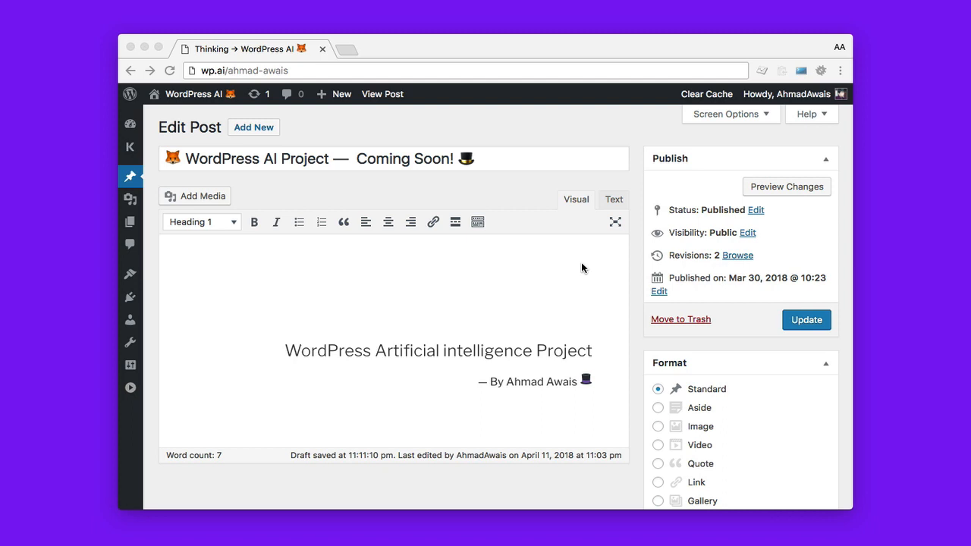
mouse_move(205, 203)
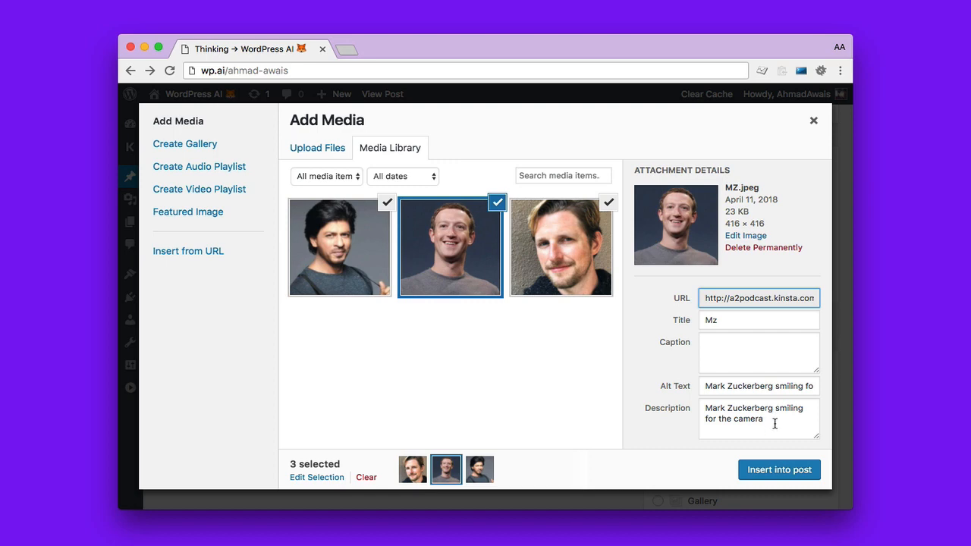
- Check the Shah Rukh Khan photo's alt text and insert the three selected portraits
click(339, 247)
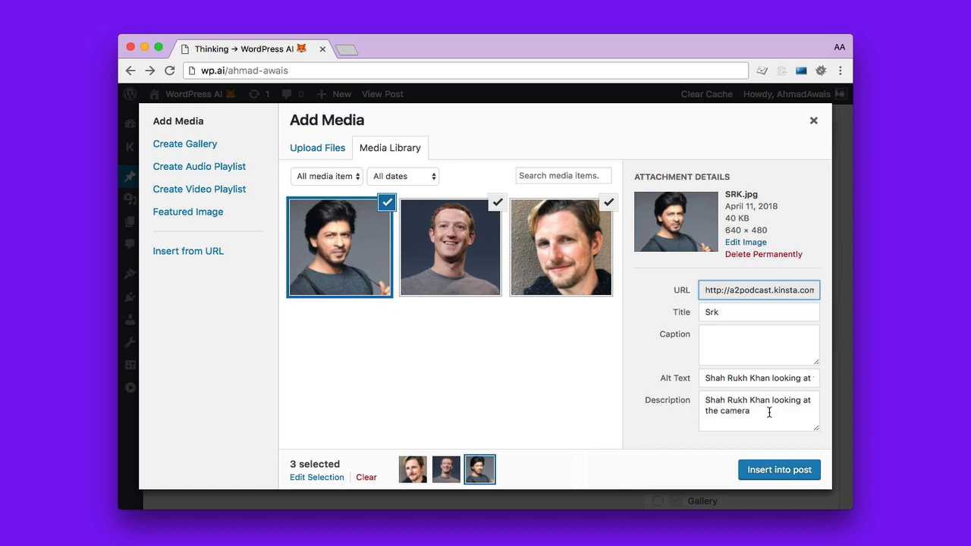
mouse_move(624, 391)
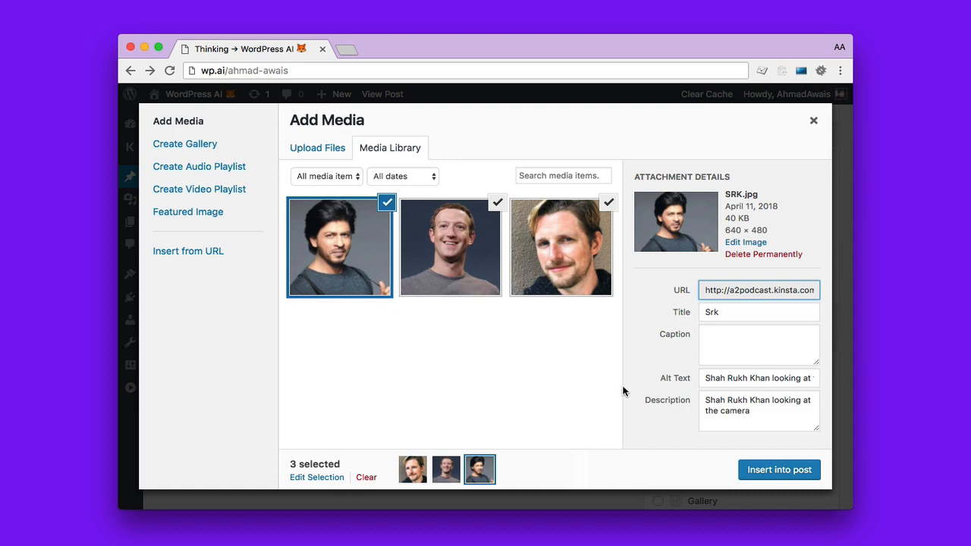
click(778, 469)
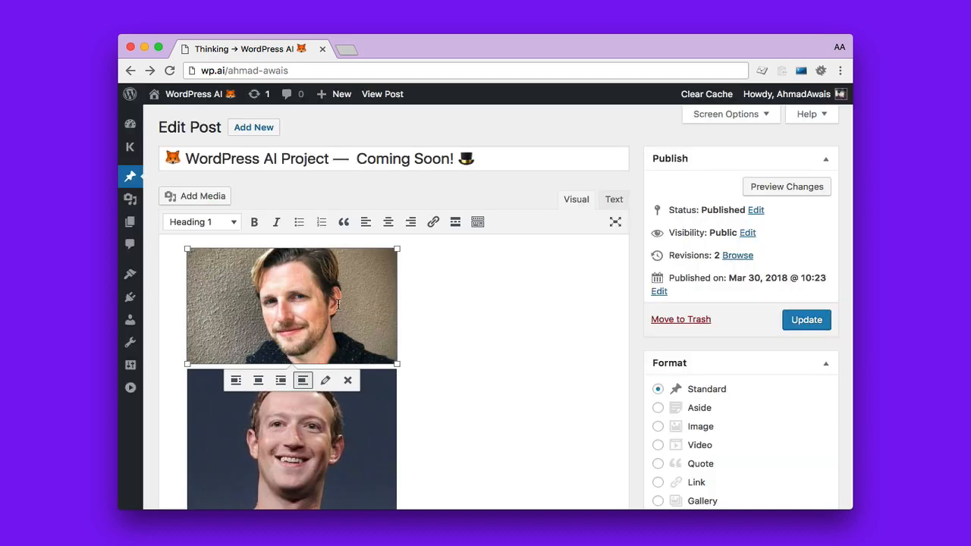
click(612, 199)
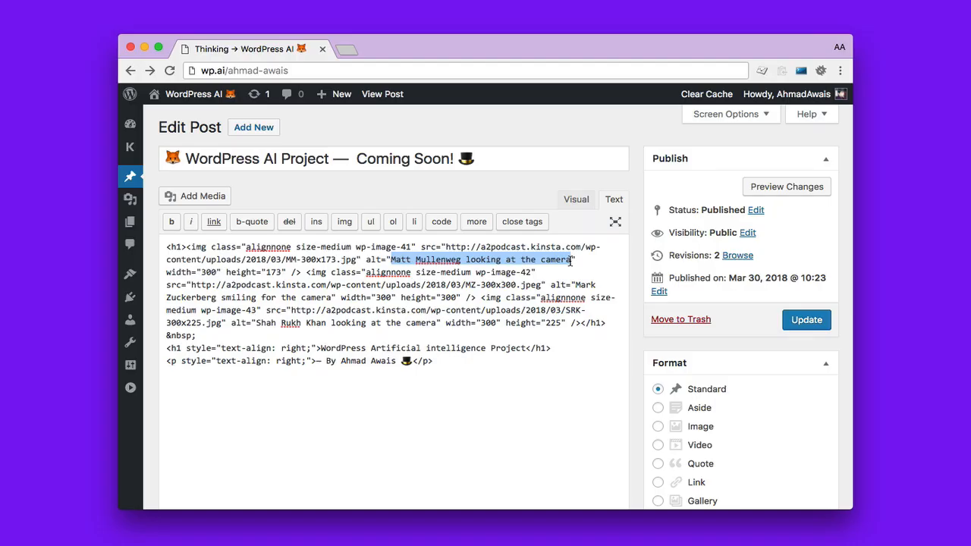
click(576, 199)
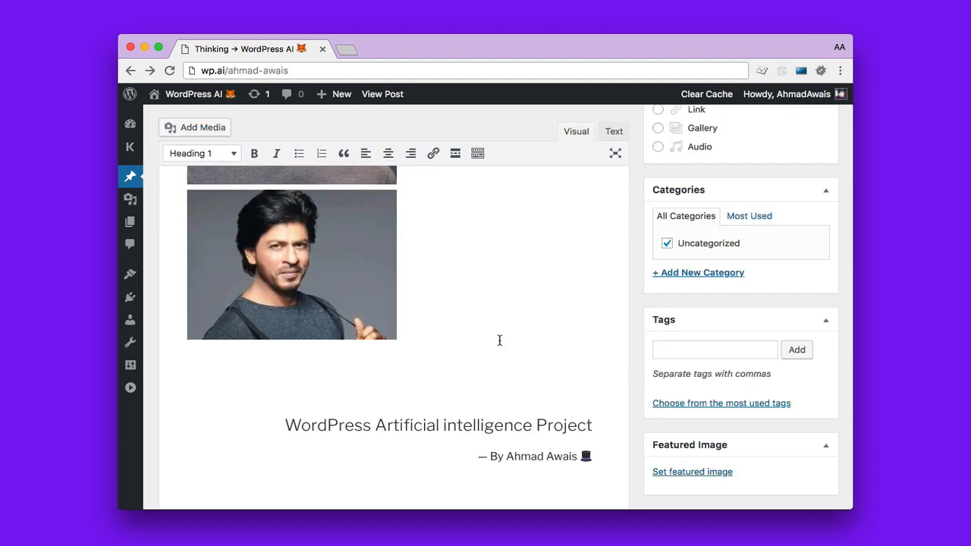